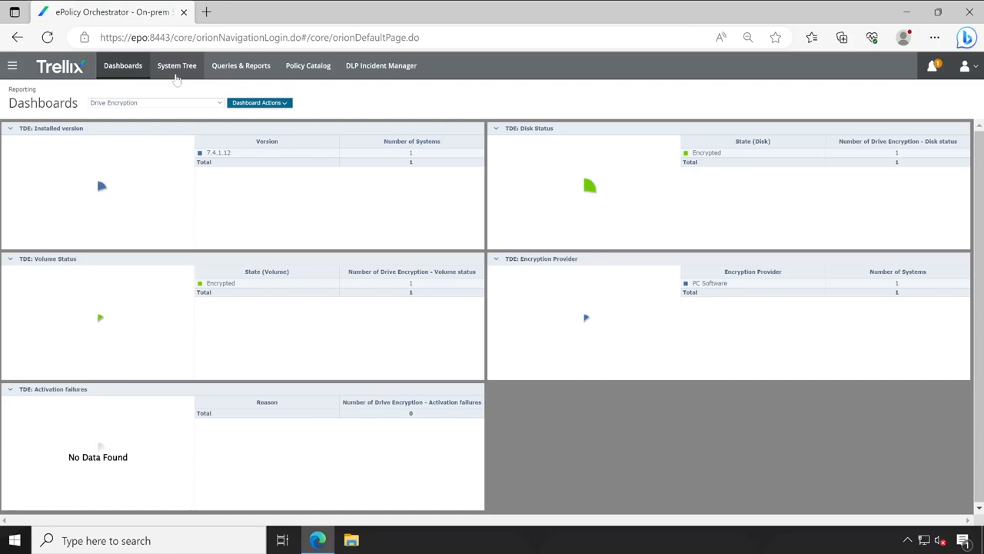
# Step: Show the System Tree of managed systems to reach workstation T1
pyautogui.click(176, 65)
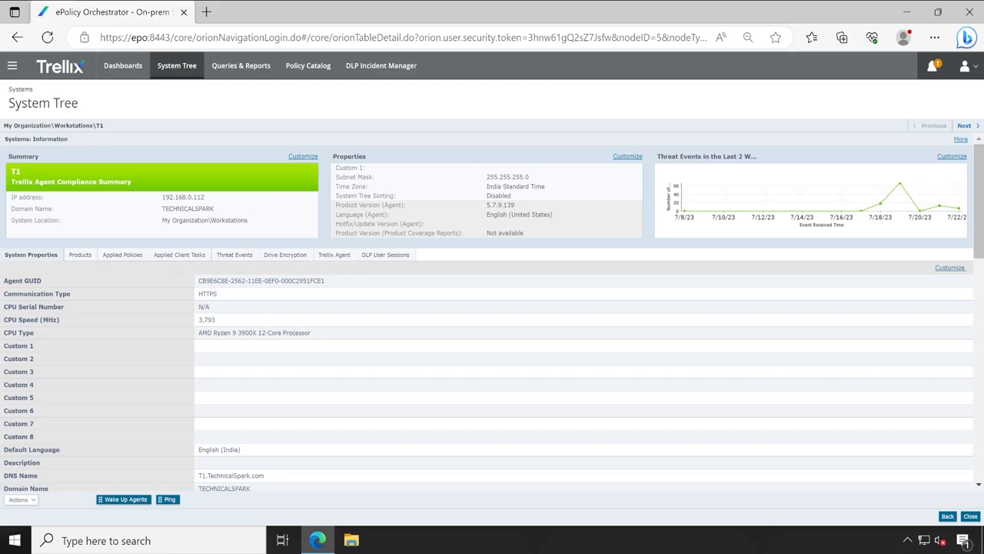
# Step: Show T1's Drive Encryption properties in full (active state, AES-256-CBC, TPM 2.0)
pyautogui.click(285, 256)
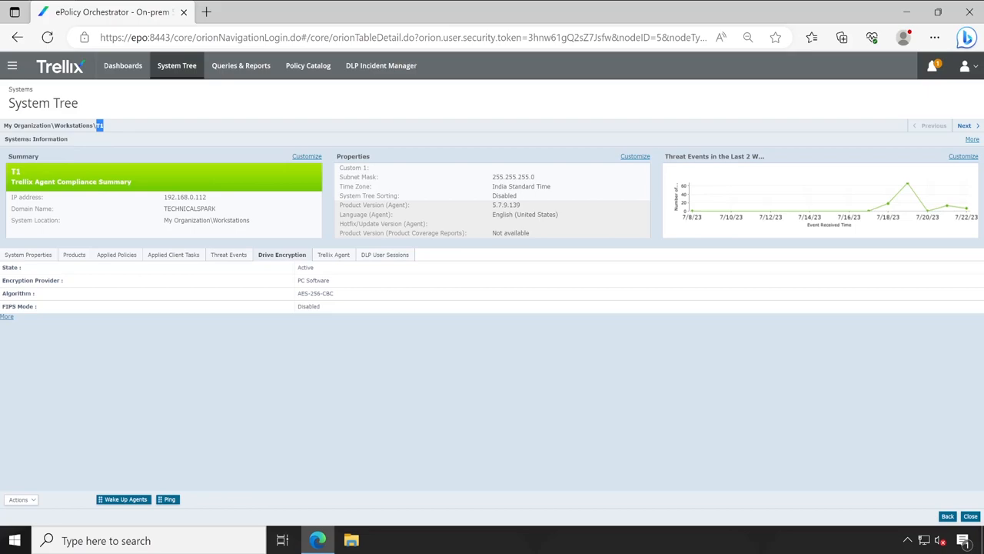
pyautogui.click(6, 316)
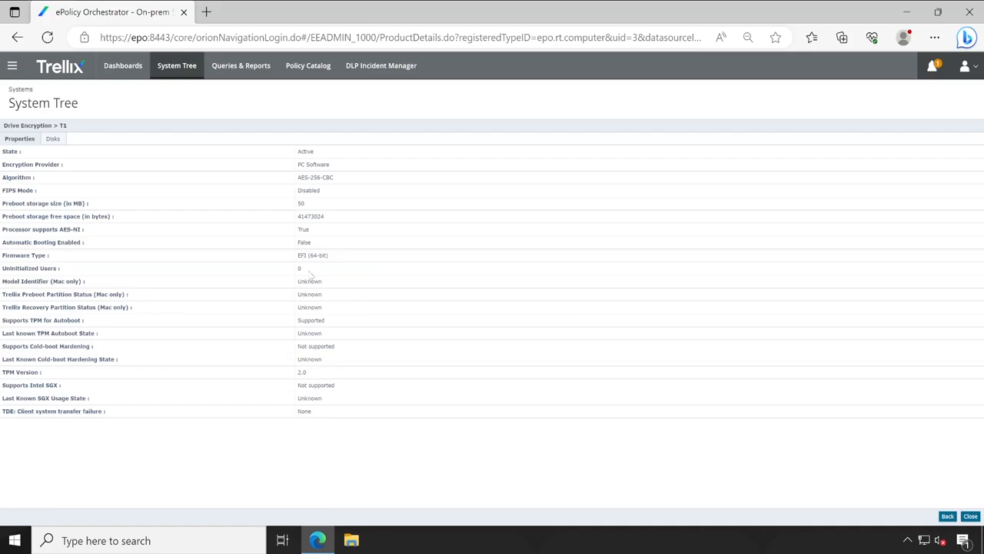
# Step: Highlight T1's Firmware Type value EFI (64-bit) and return to the Workstations list
pyautogui.doubleClick(313, 255)
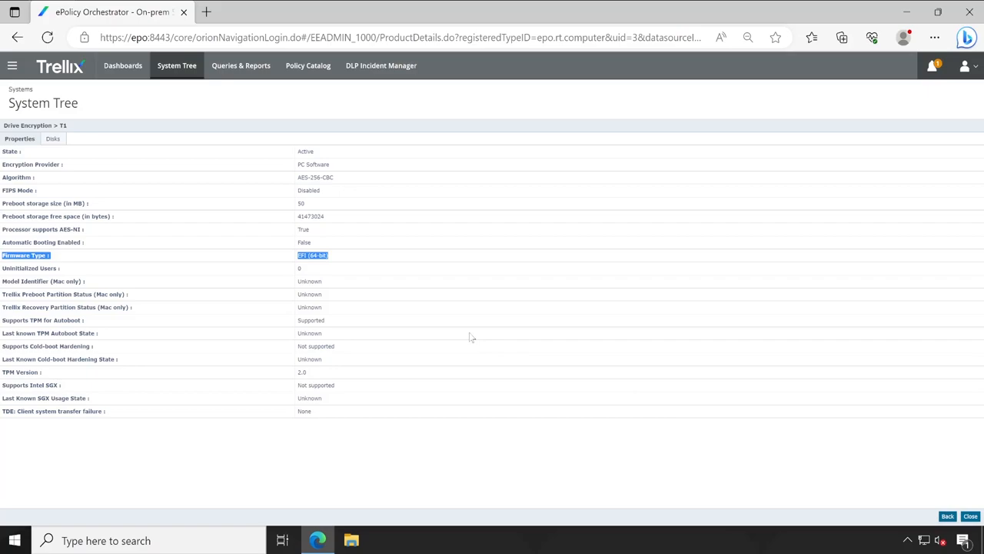
pyautogui.click(948, 517)
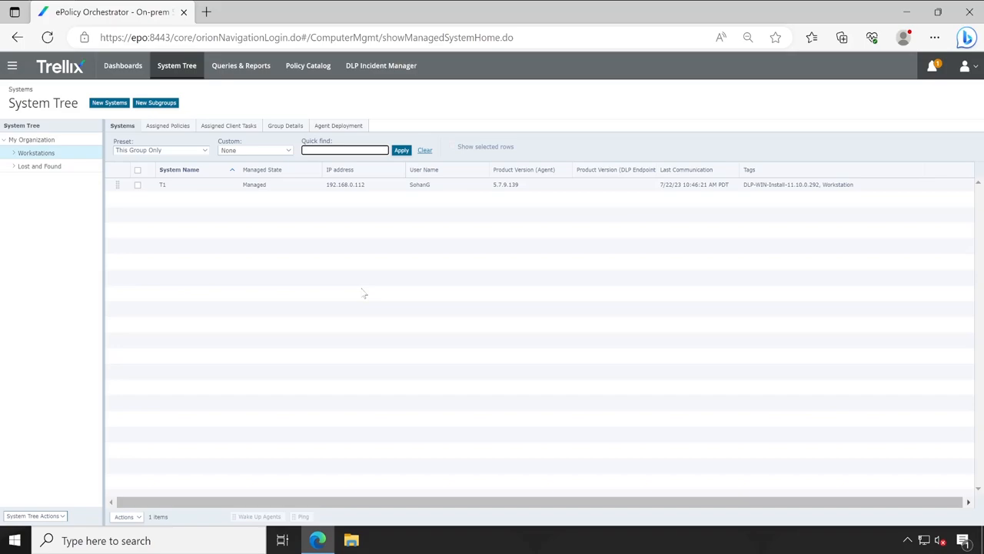
pyautogui.moveTo(240, 240)
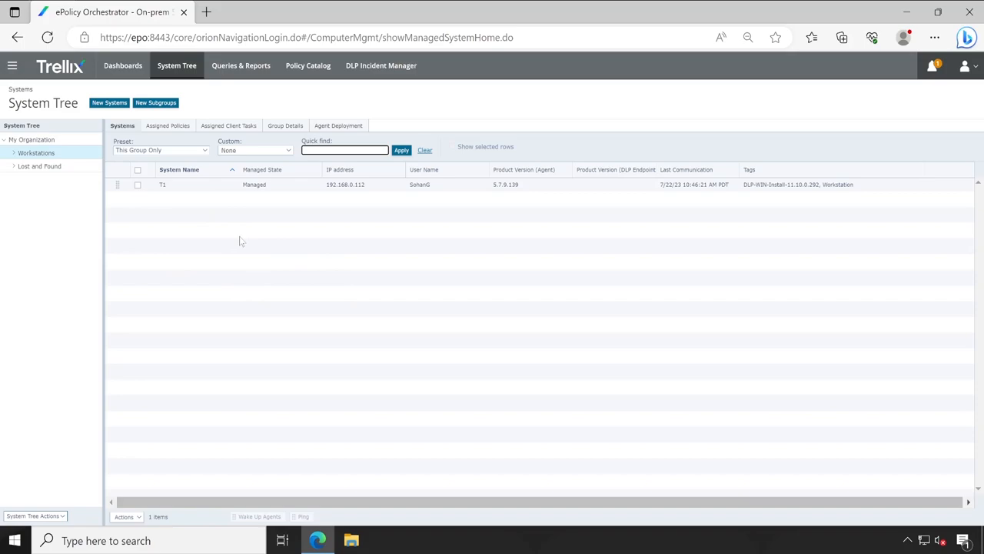
# Step: Browse Drive Encryption Software downloads into TDE-7.4.1.12 > EETech, then close the window
pyautogui.click(351, 539)
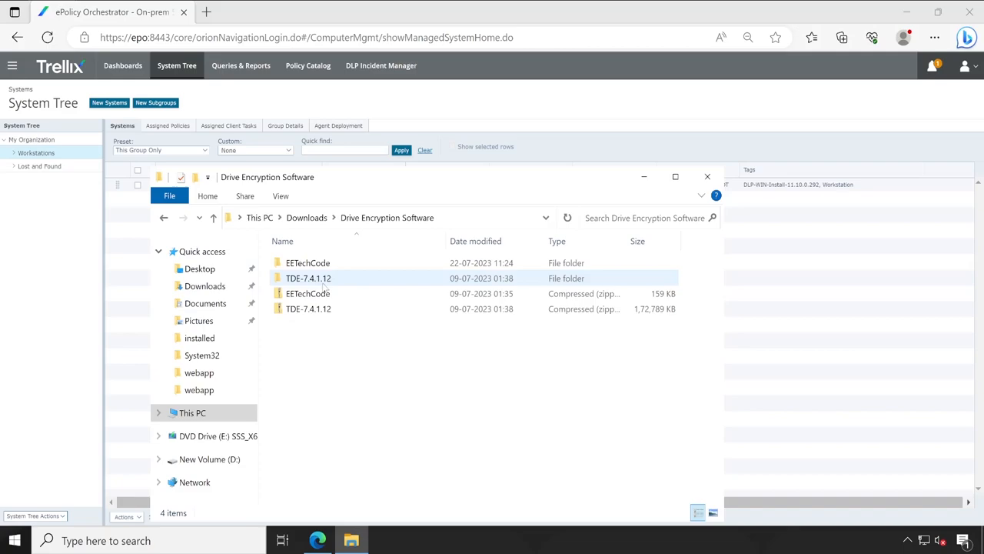
pyautogui.click(307, 292)
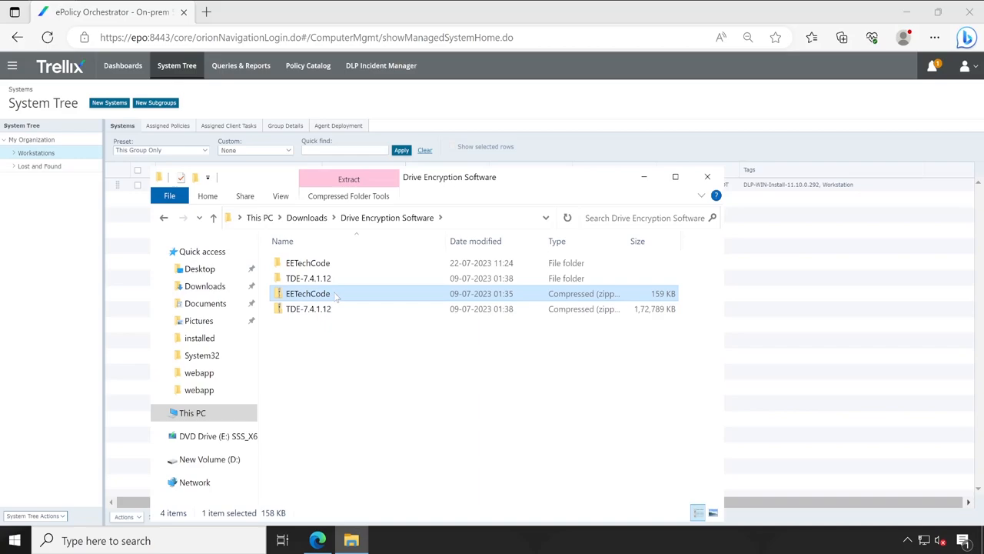
pyautogui.doubleClick(308, 277)
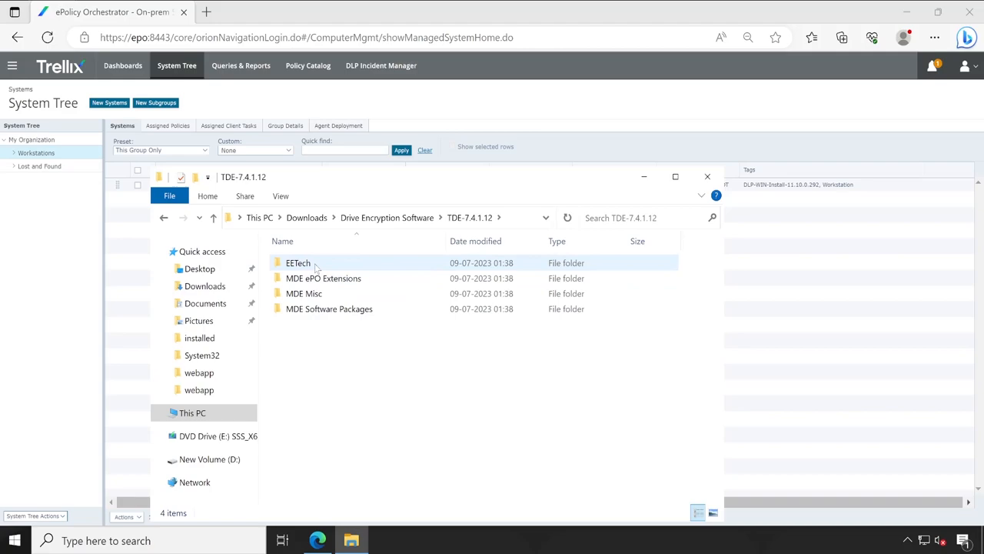
pyautogui.doubleClick(299, 262)
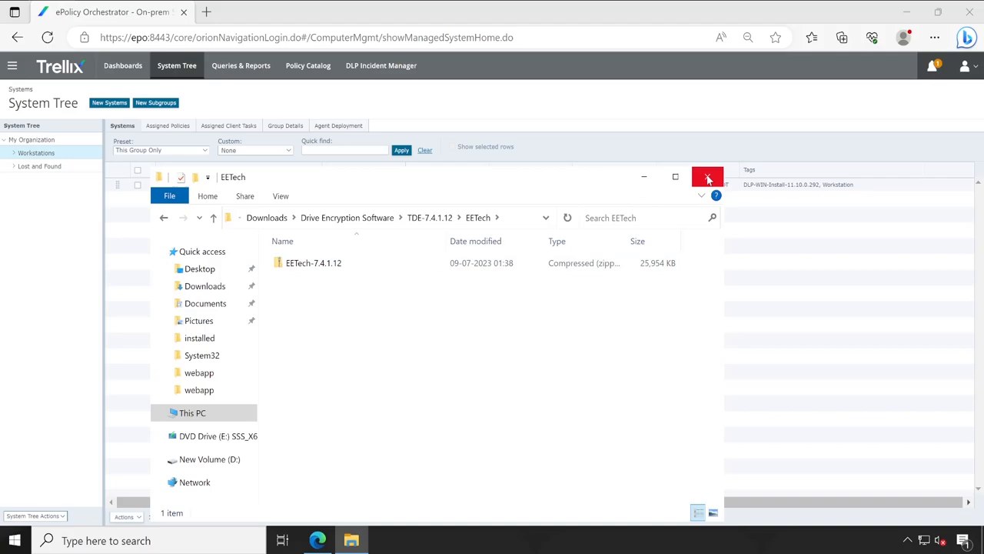
pyautogui.click(708, 177)
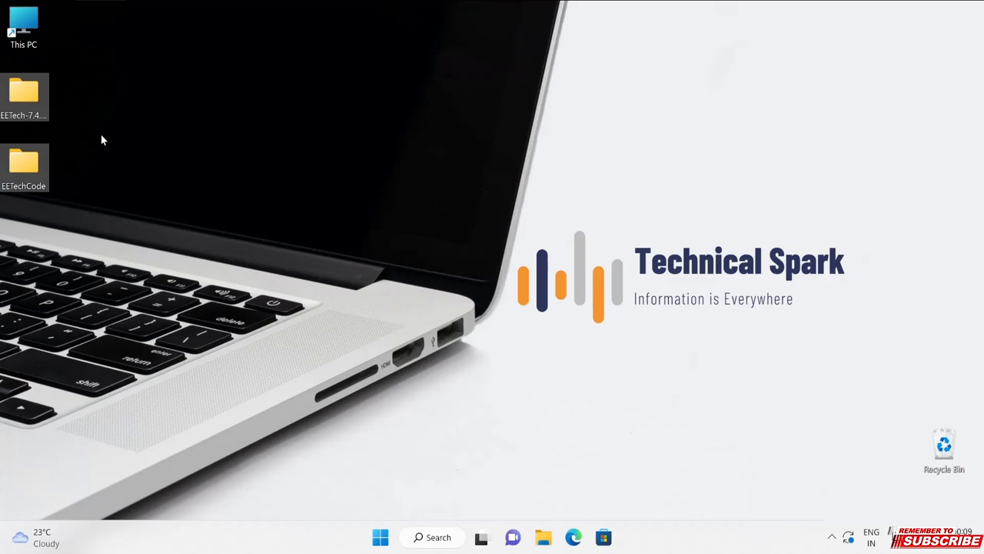
# Step: Show This PC with the USB drive, open the Standalone EFI folder, and search for cmd
pyautogui.click(543, 537)
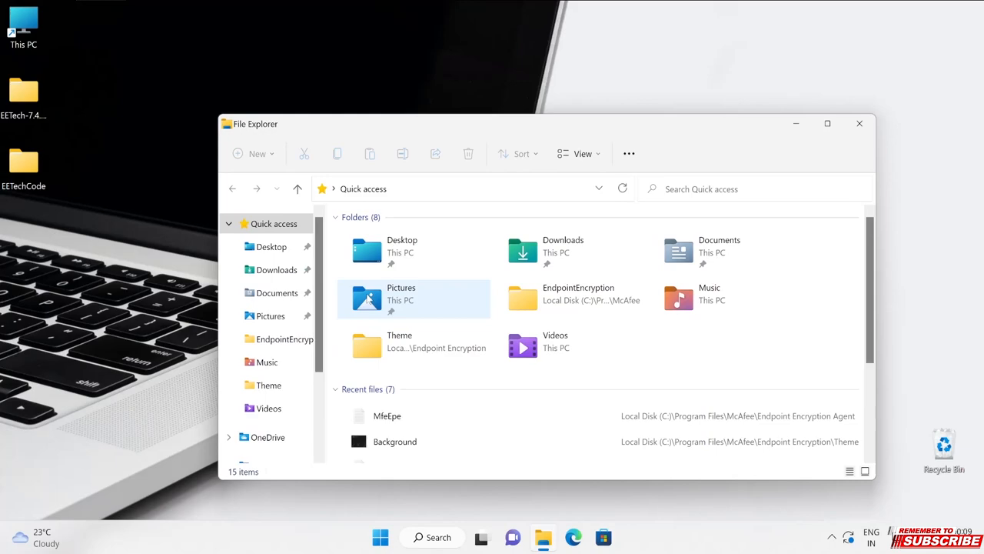
pyautogui.click(265, 418)
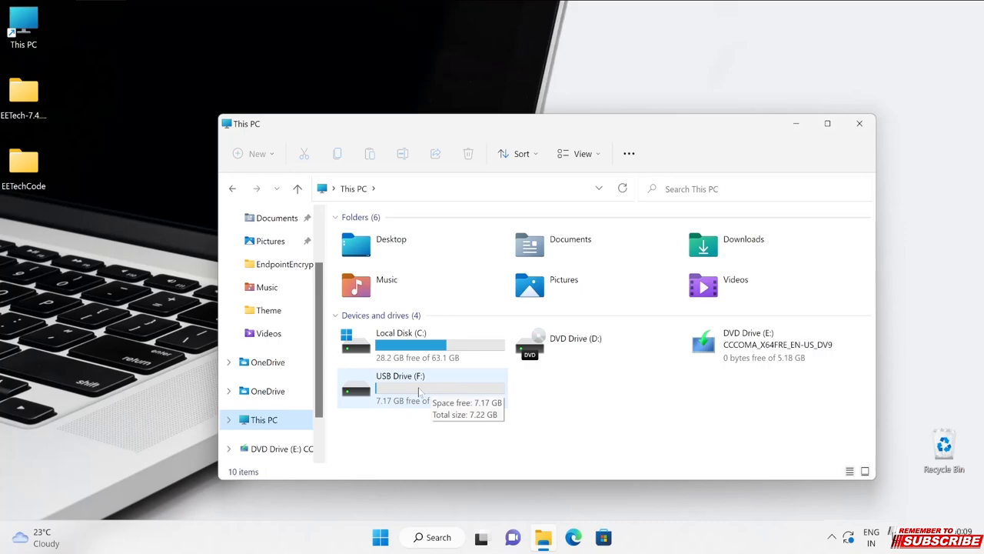
pyautogui.moveTo(465, 387)
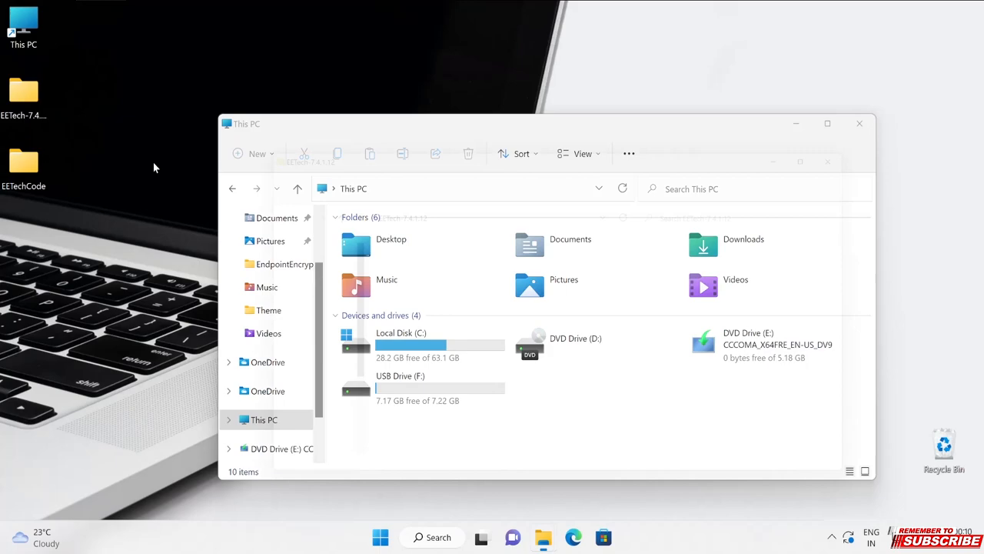
pyautogui.rightClick(372, 256)
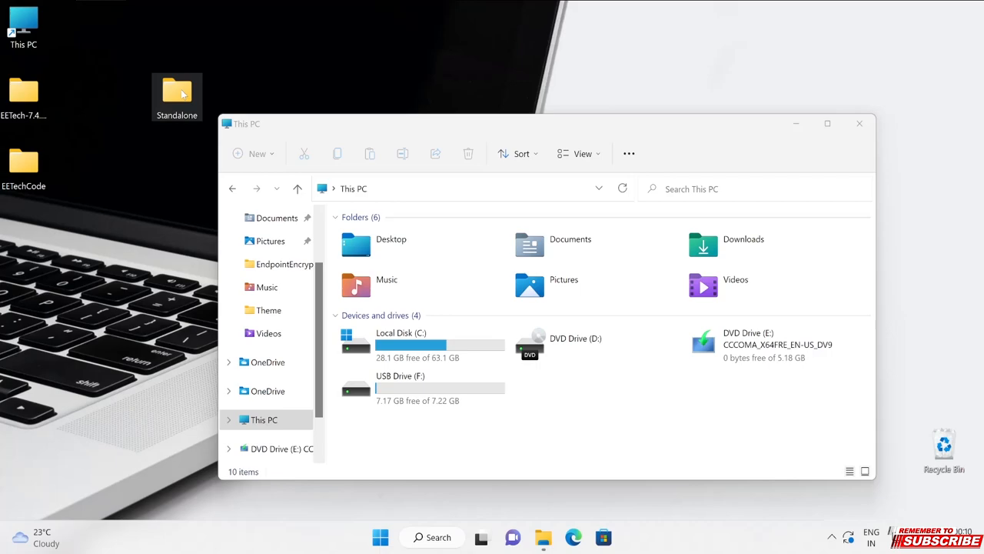
pyautogui.doubleClick(177, 90)
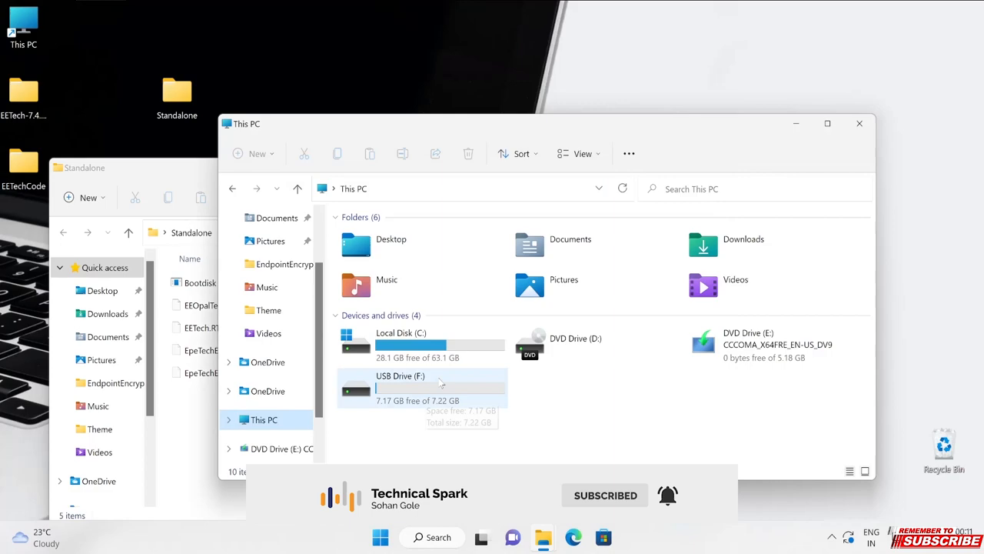
pyautogui.write('cmd')
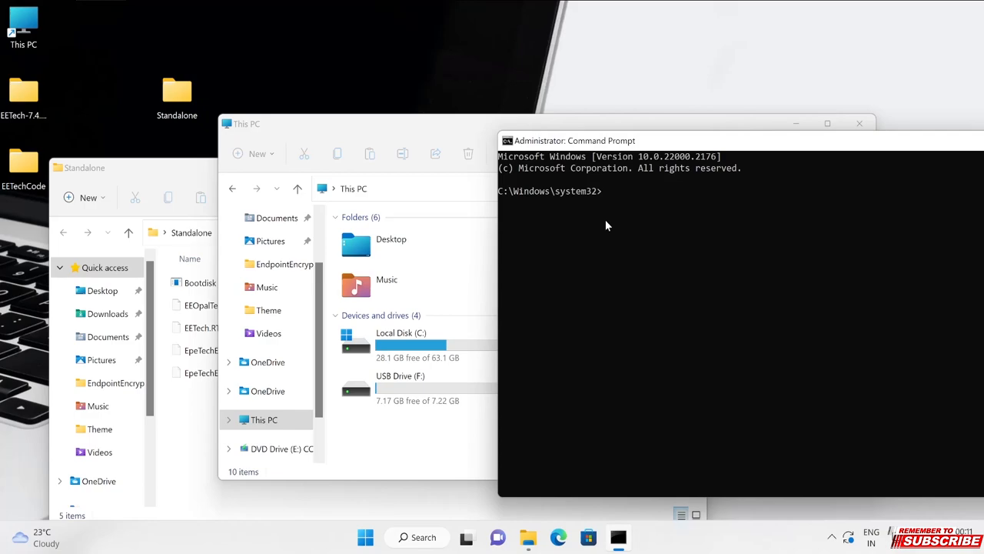
# Step: Run format F: /FS:FAT32 /V:EETech and confirm the drive is ready
pyautogui.write('format')
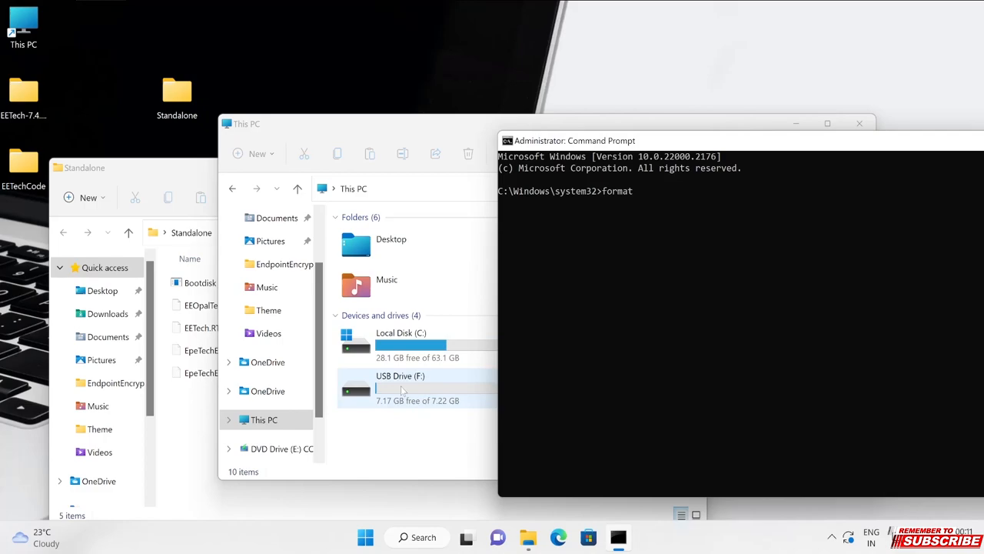
pyautogui.write('F: /FS:FAT32 /V:EETech')
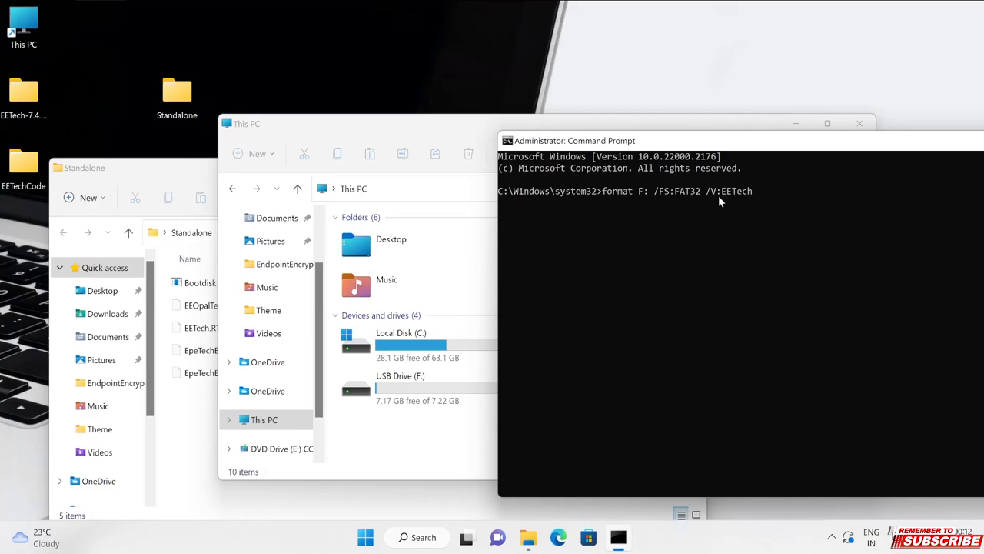
pyautogui.press('enter')
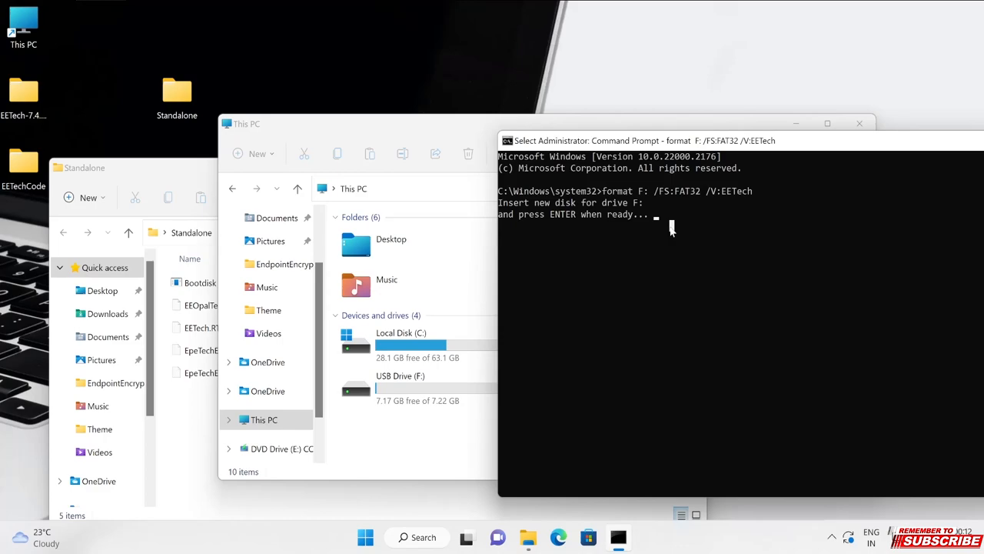
pyautogui.press('enter')
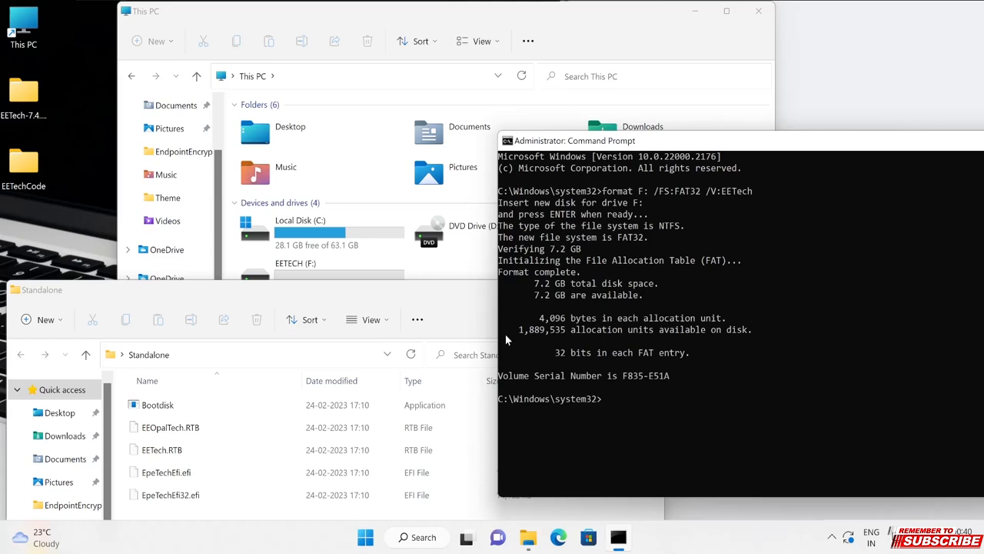
pyautogui.moveTo(548, 258)
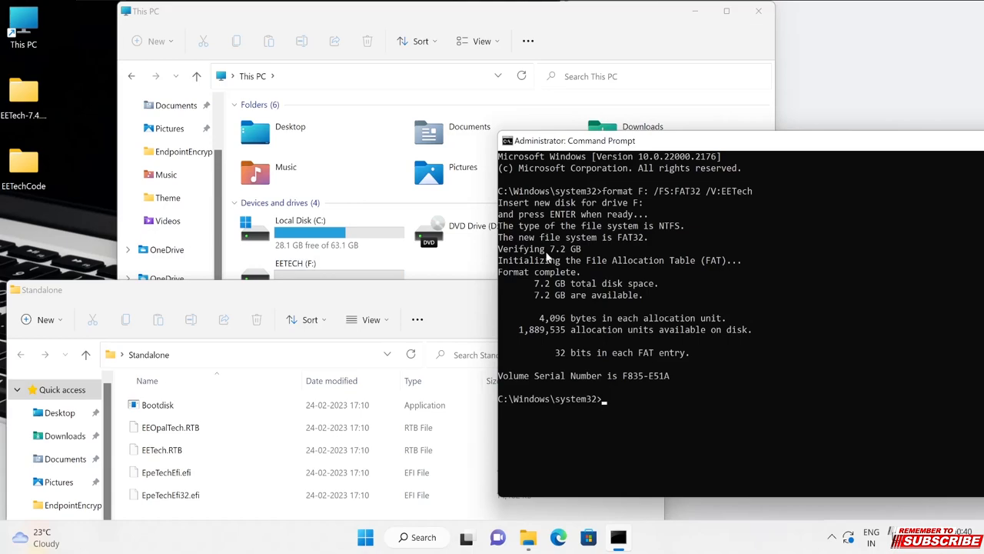
pyautogui.moveTo(446, 269)
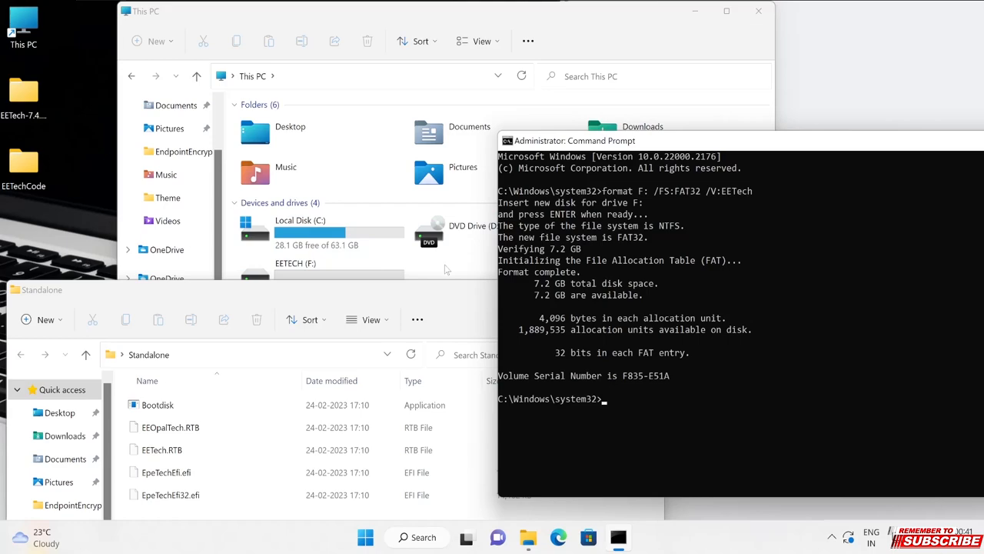
# Step: Create the EFI folder on EETECH (F:) with a new folder named Boot inside
pyautogui.click(252, 75)
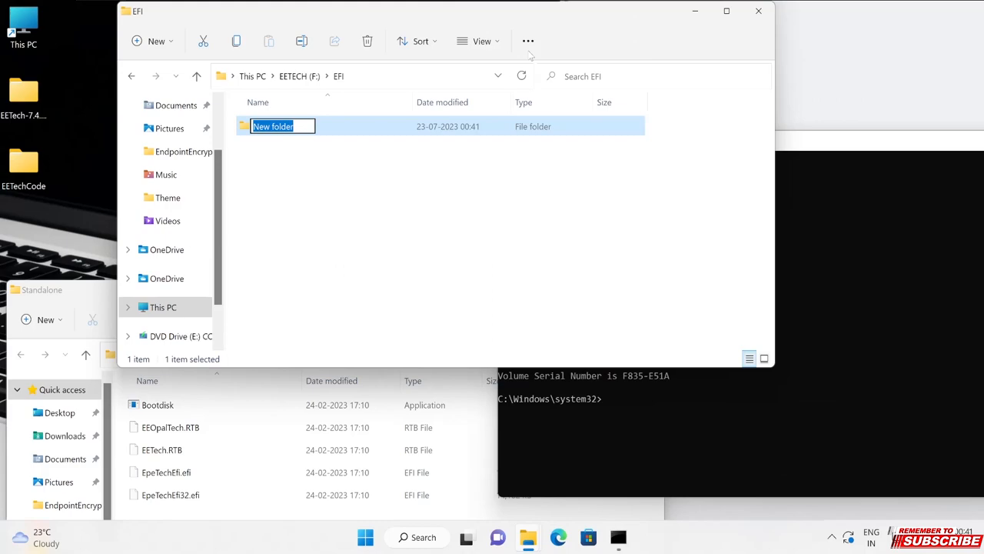
pyautogui.write('Boot')
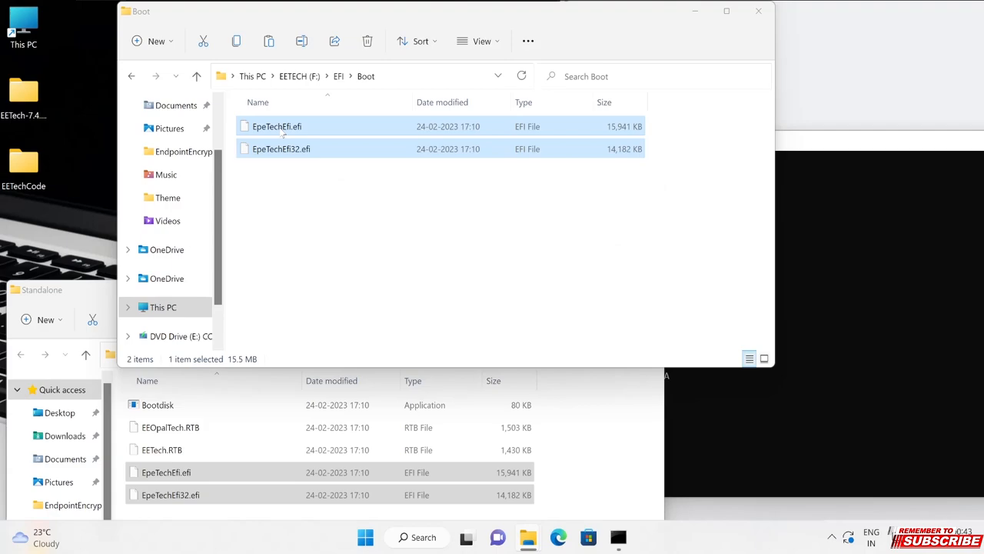
# Step: Select a copied EFI file in the Boot folder on EETECH (F:)
pyautogui.click(280, 148)
pyautogui.write('BootIA32')
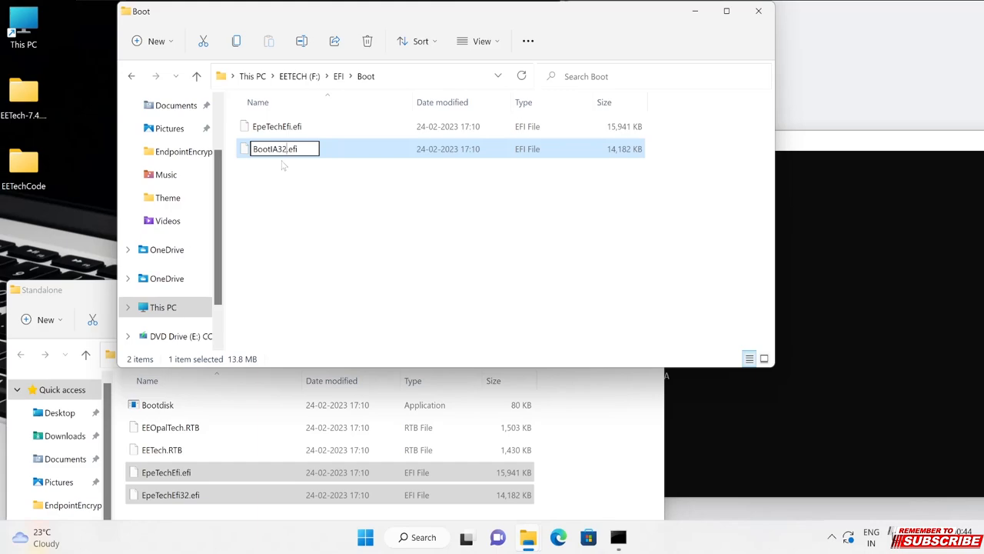
# Step: Rename the 32-bit EFI file in Boot to BootIA32.efi
pyautogui.rightClick(284, 148)
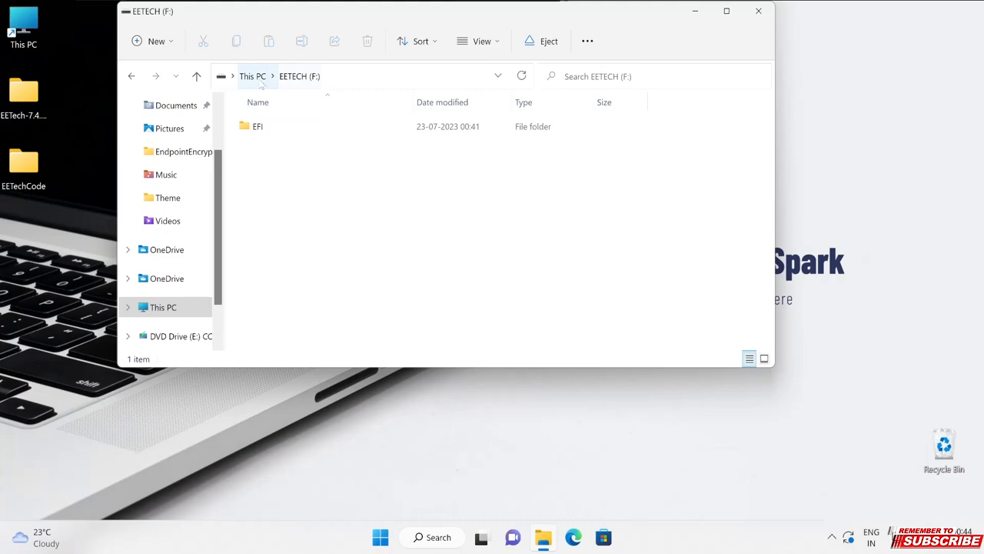
# Step: Return to This PC, where the drive is listed as EETECH (F:)
pyautogui.click(252, 77)
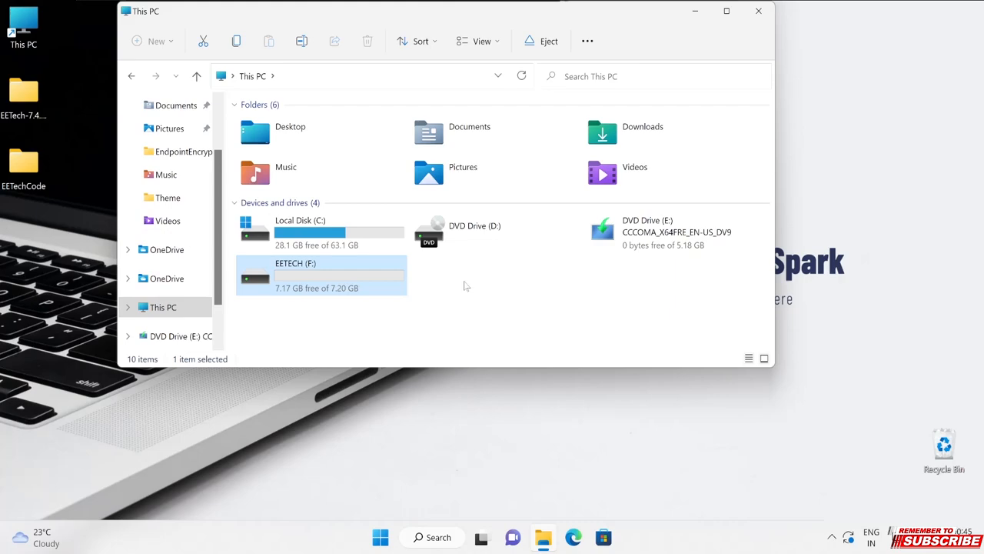